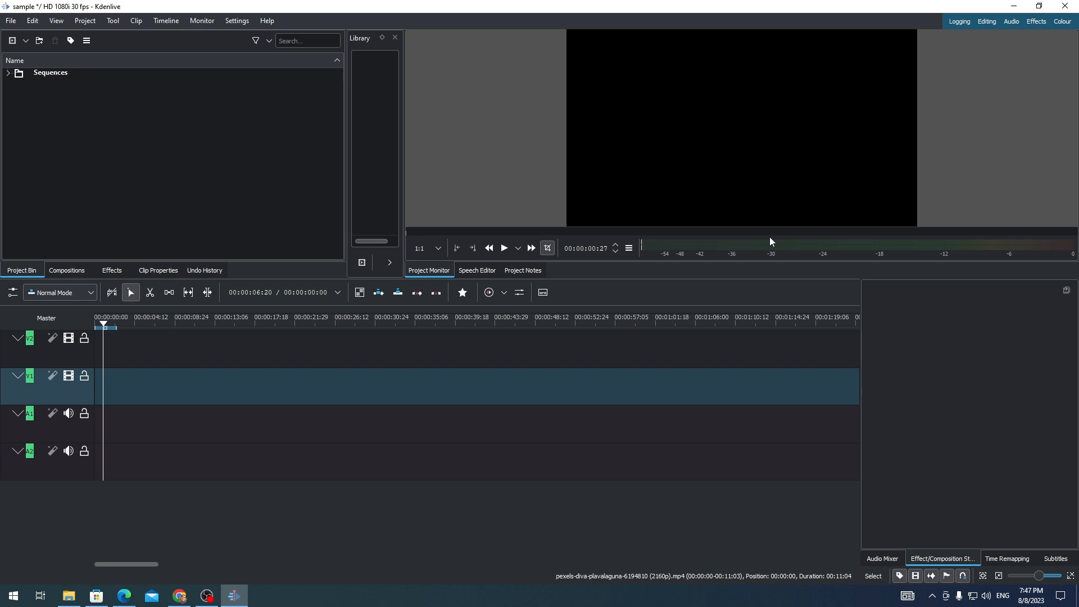
pyautogui.moveTo(124, 129)
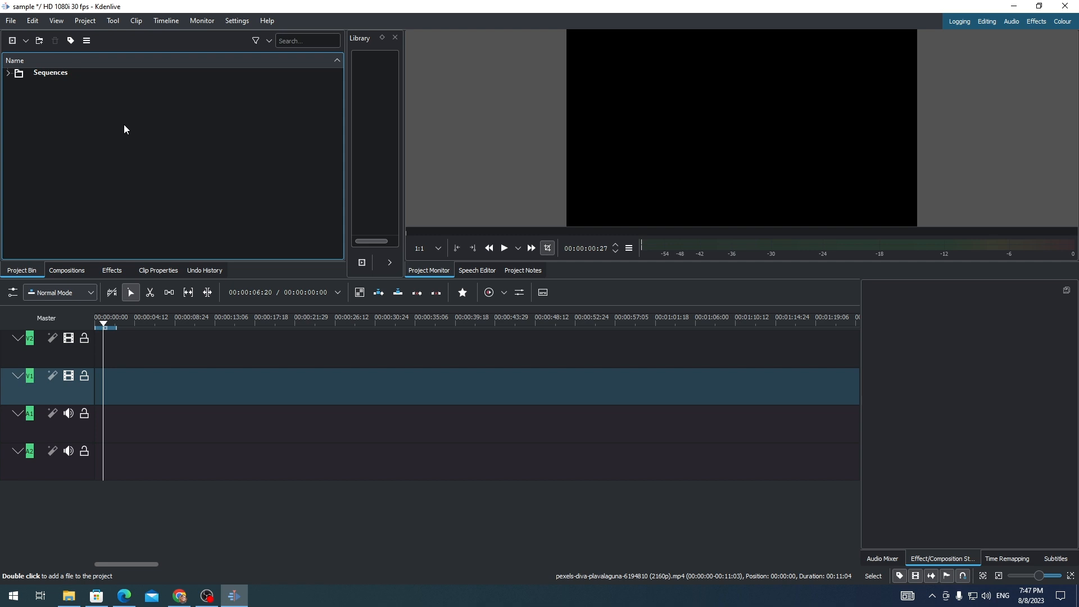
pyautogui.moveTo(117, 121)
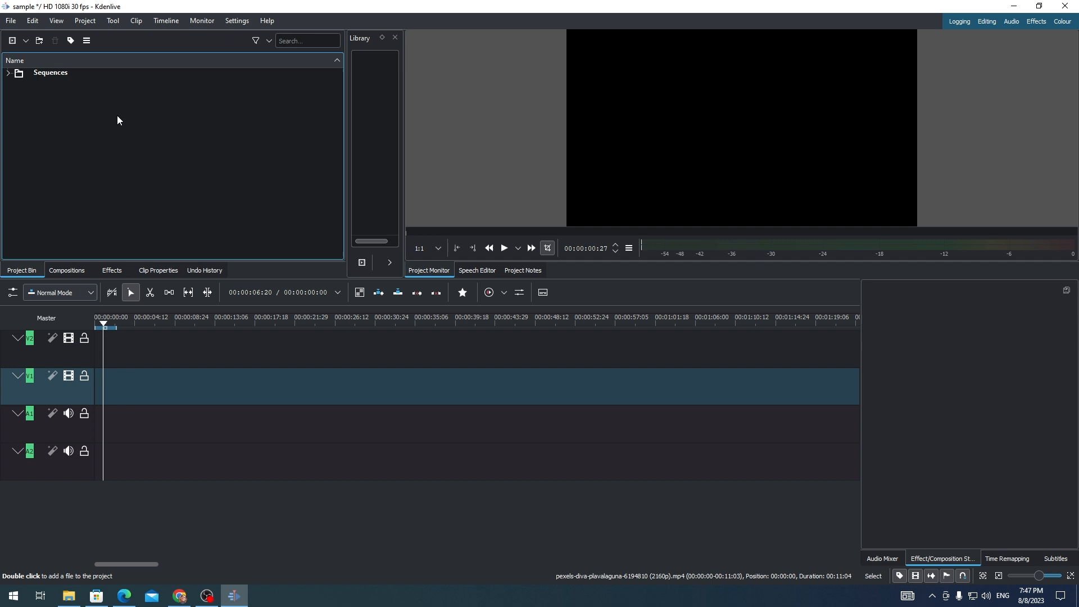
# Import the orange-sweater clip onto track V1 and show the effects library
pyautogui.click(24, 40)
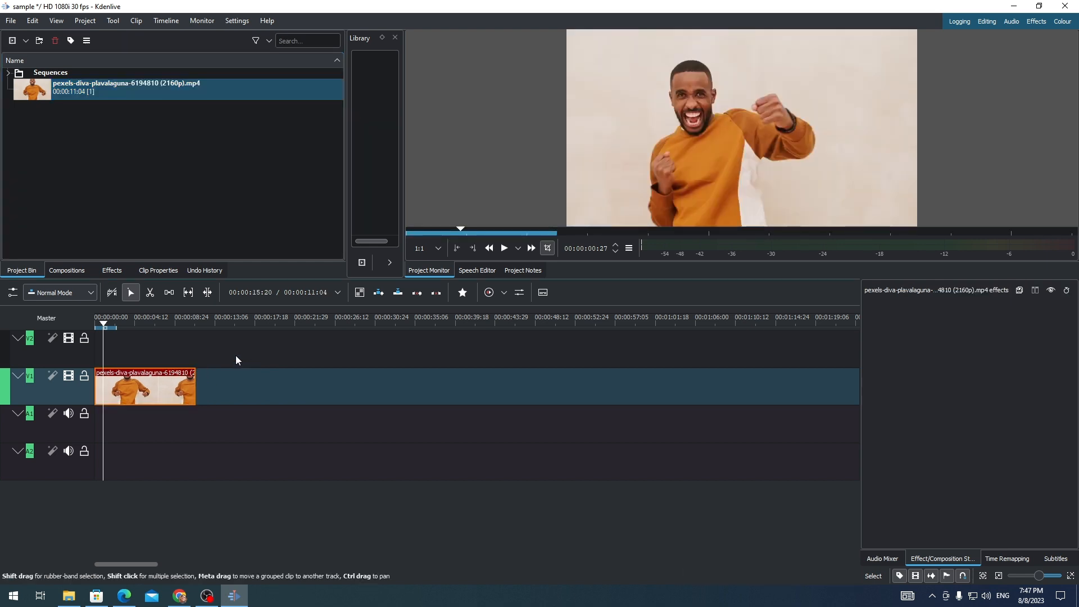
pyautogui.click(112, 269)
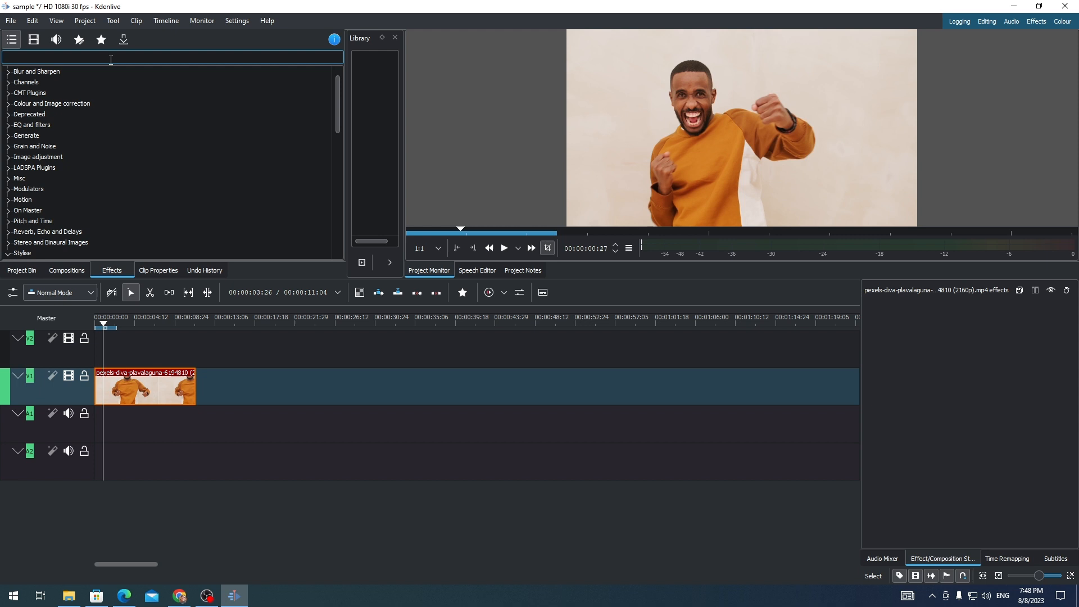
# Filter the effects for 'gl' and select Glitch0r under Motion
pyautogui.write('gli')
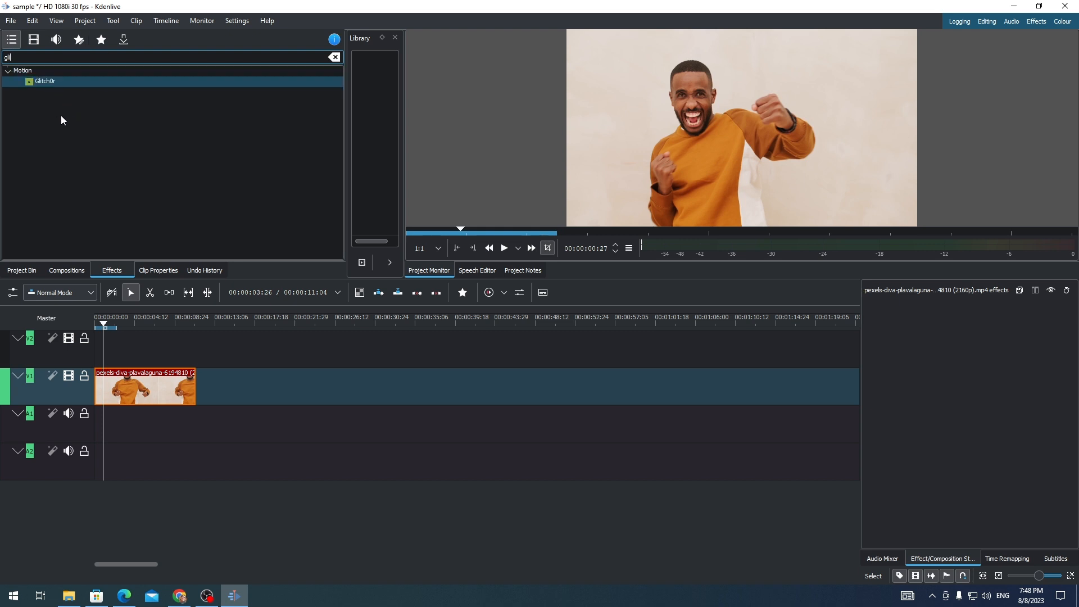
pyautogui.click(45, 81)
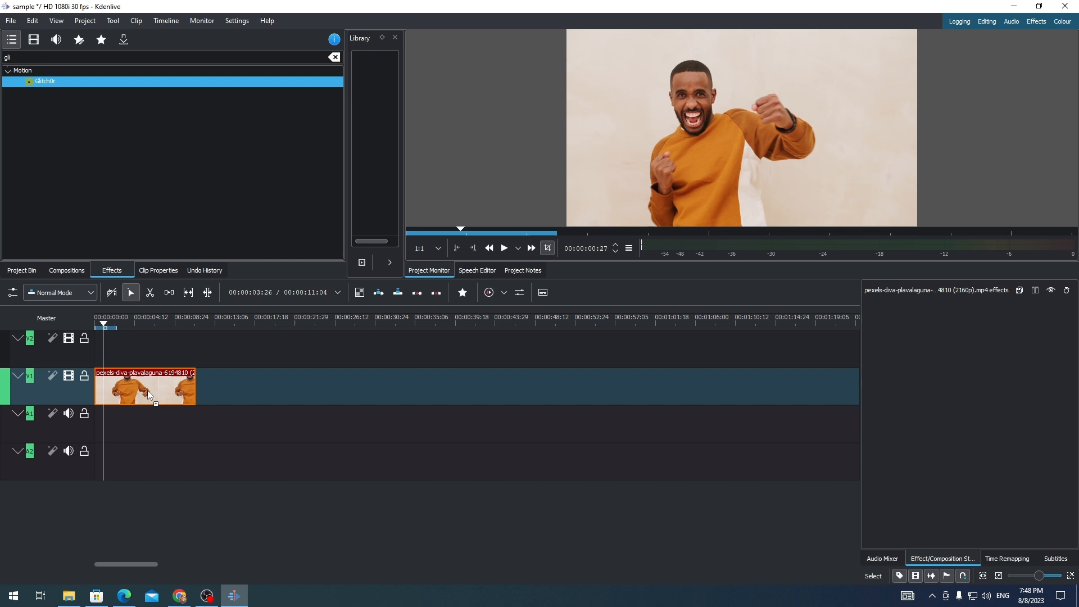
# Apply Glitch0r to the timeline clip with glitch frequency 290
pyautogui.doubleClick(45, 81)
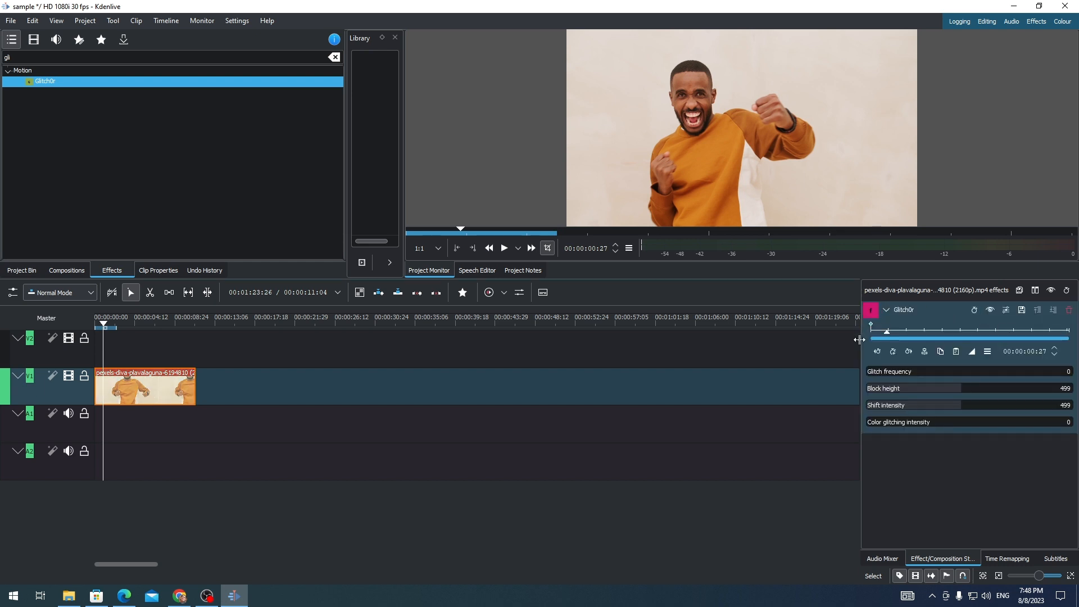
pyautogui.moveTo(982, 415)
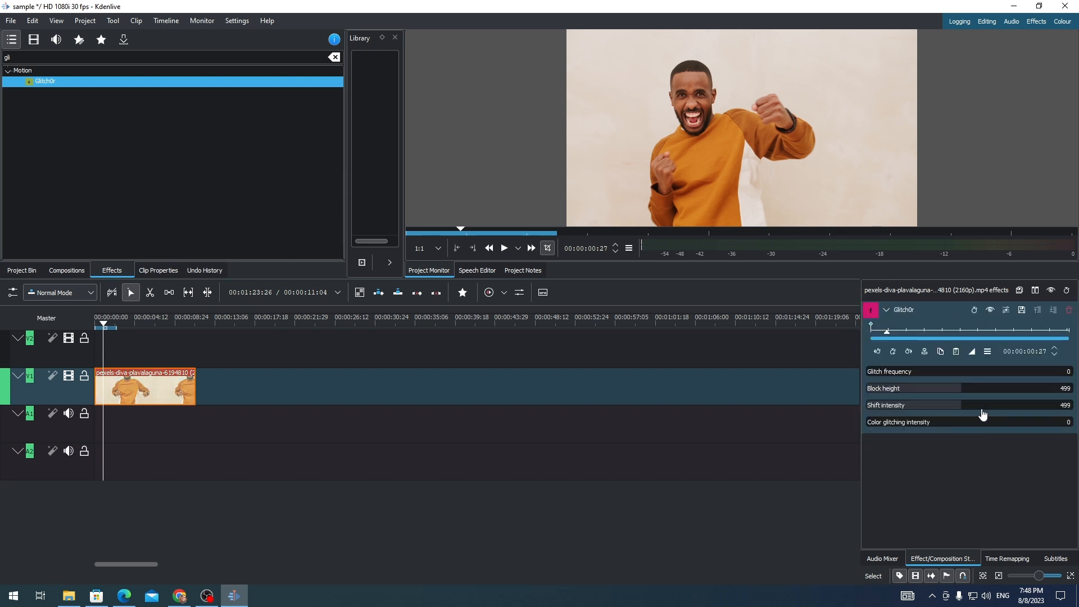
pyautogui.moveTo(887, 378)
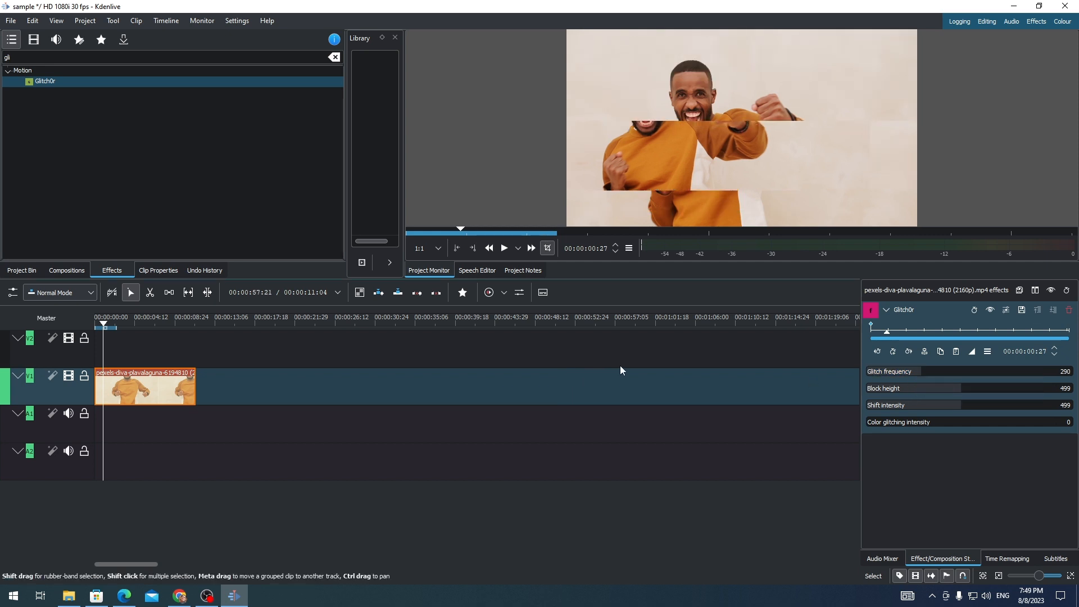
# Preview the glitched clip in the Project Monitor, then pause playback
pyautogui.click(504, 247)
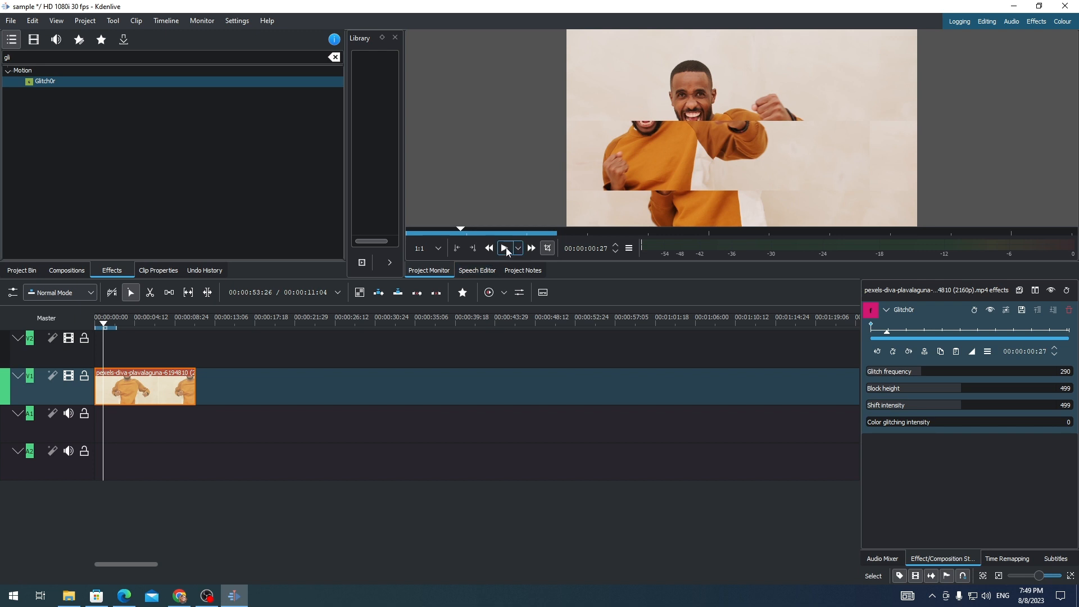
pyautogui.click(504, 248)
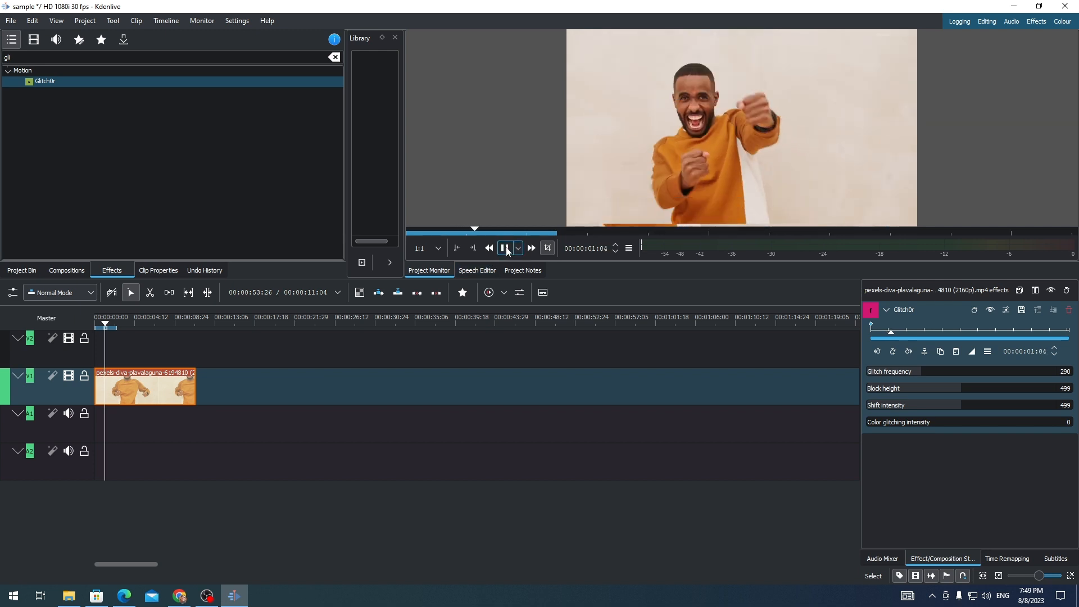
pyautogui.click(504, 247)
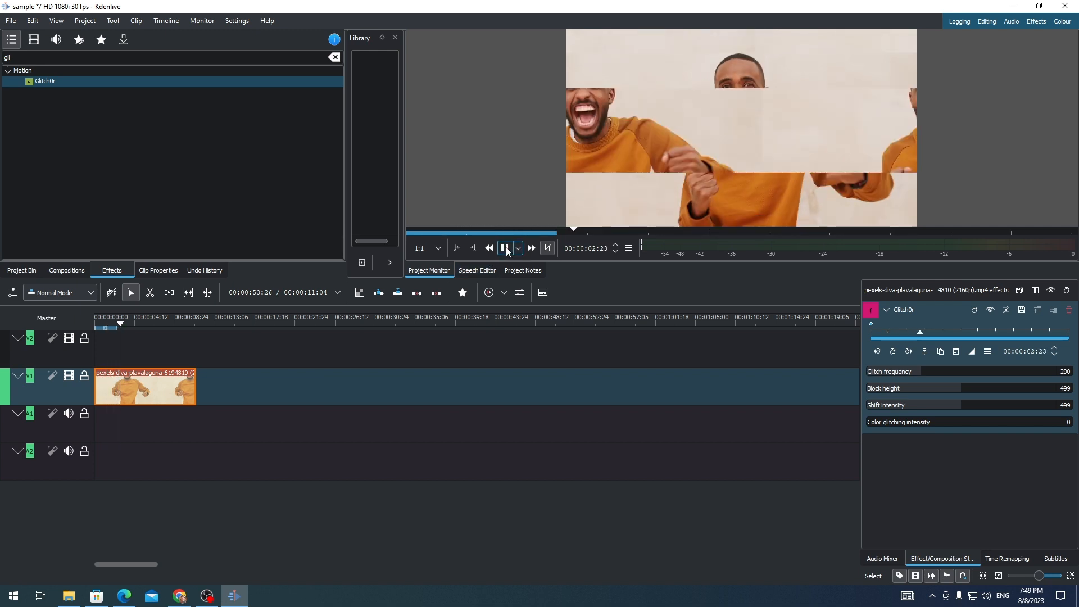
pyautogui.click(504, 248)
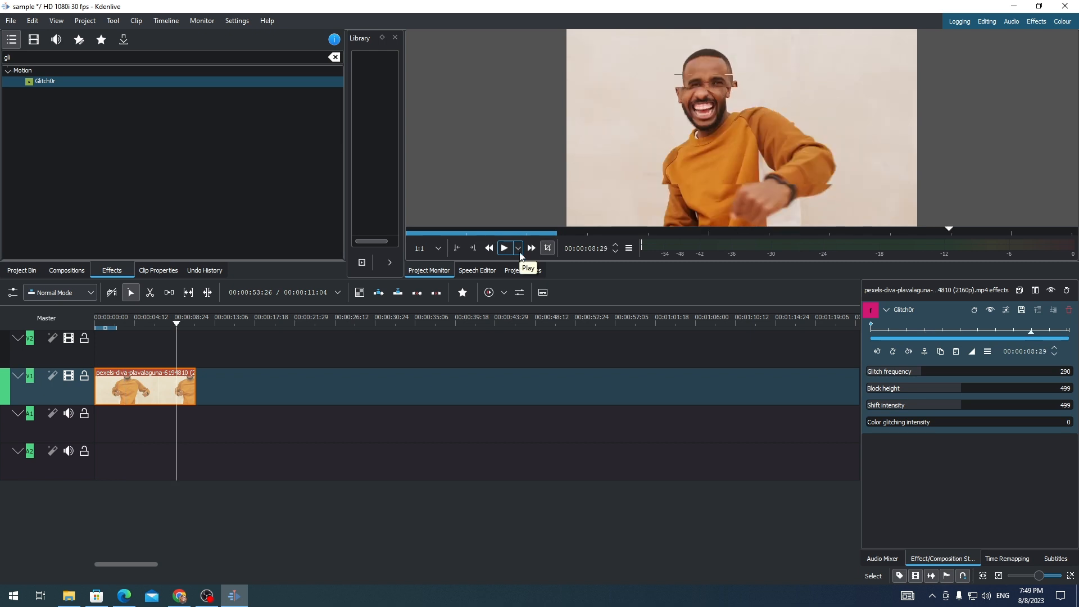
pyautogui.moveTo(517, 274)
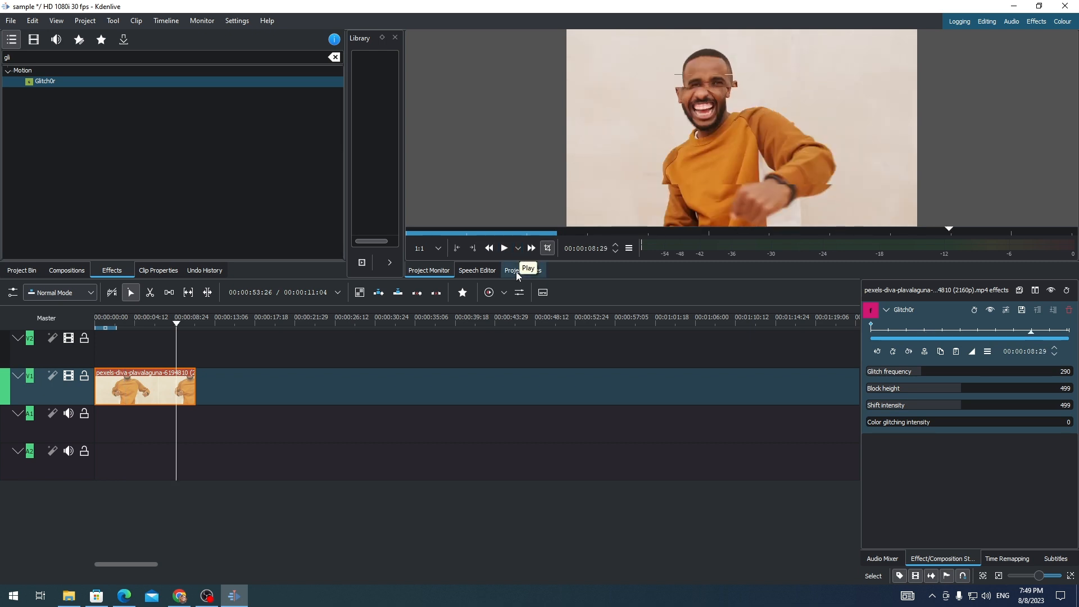
# Replay the clip through with glitch frequency raised to 893
pyautogui.click(504, 247)
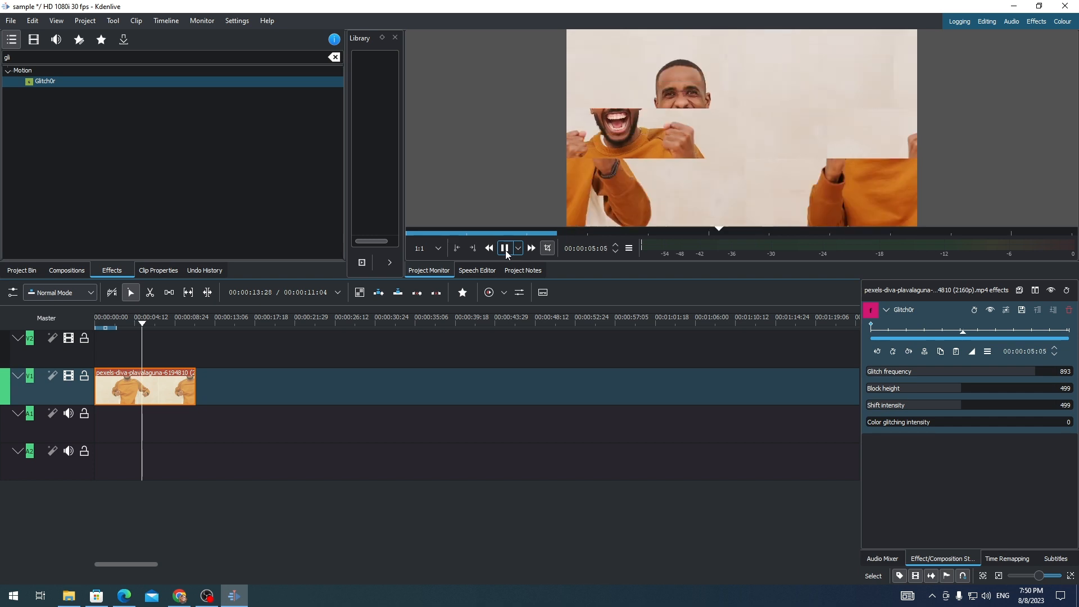
pyautogui.click(503, 247)
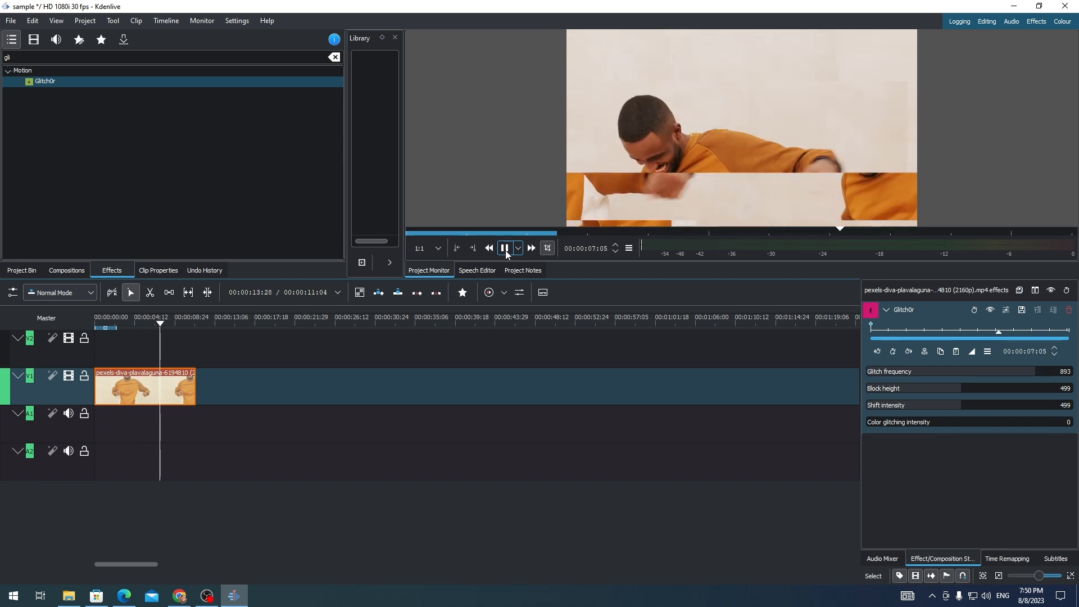
pyautogui.click(504, 247)
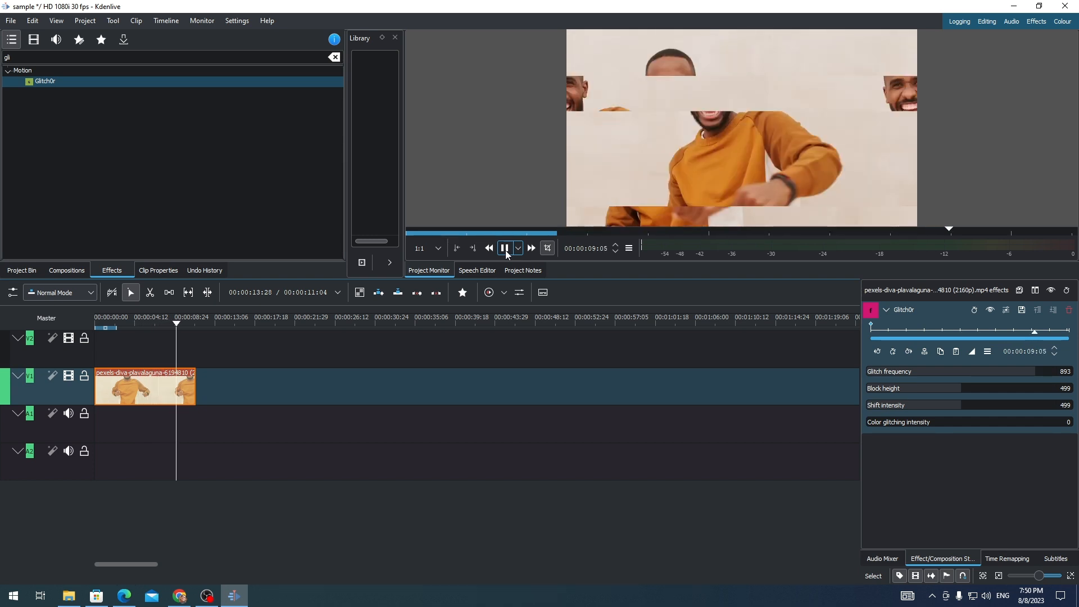
pyautogui.click(504, 248)
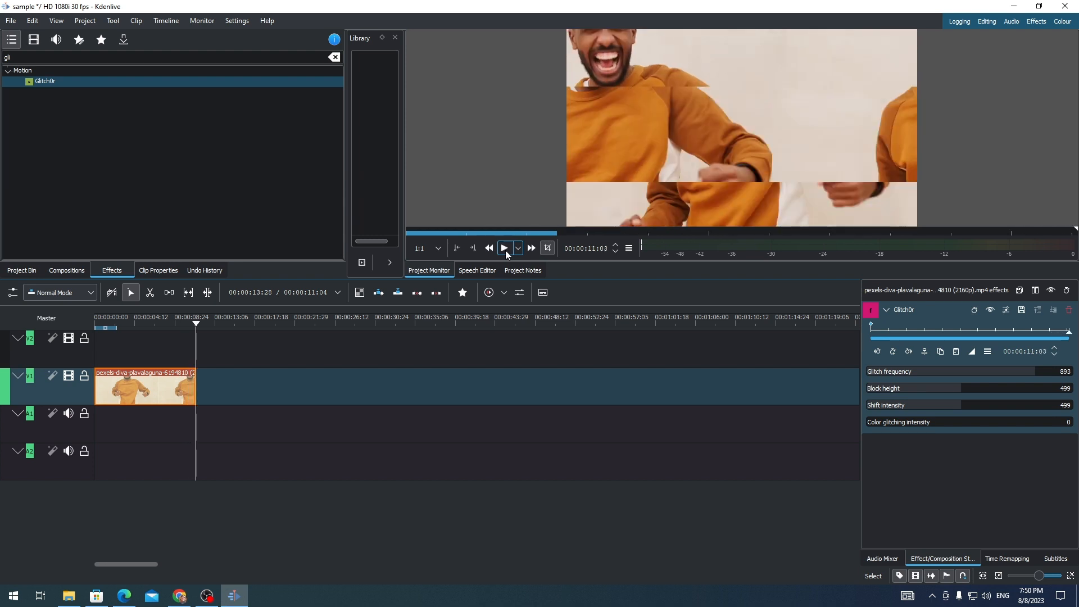